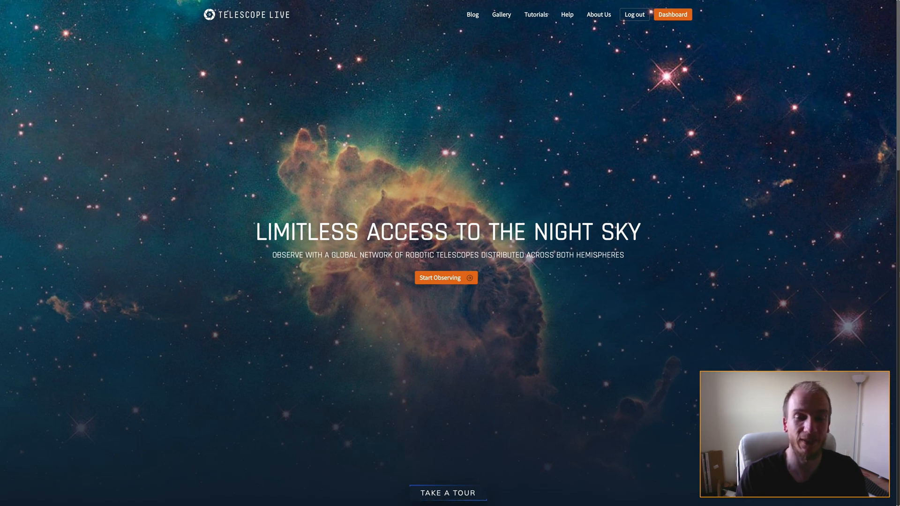
mouse_move(842, 297)
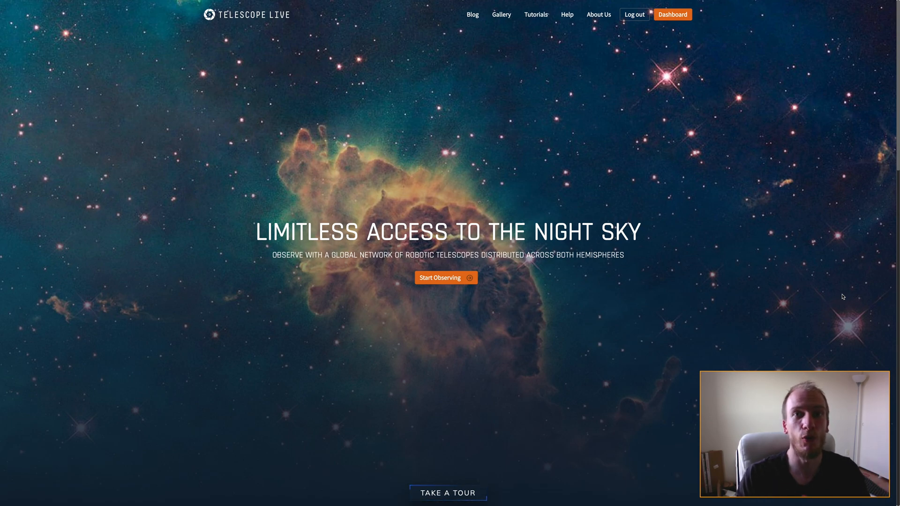
mouse_move(772, 249)
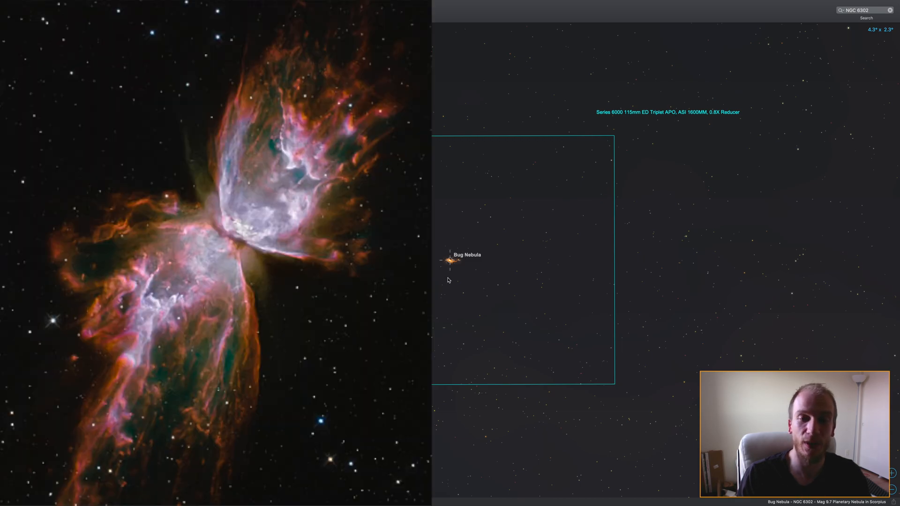
Step: Zoom out the SkySafari chart to show Scorpius, the Milky Way and the southern horizon
scroll("down", 3)
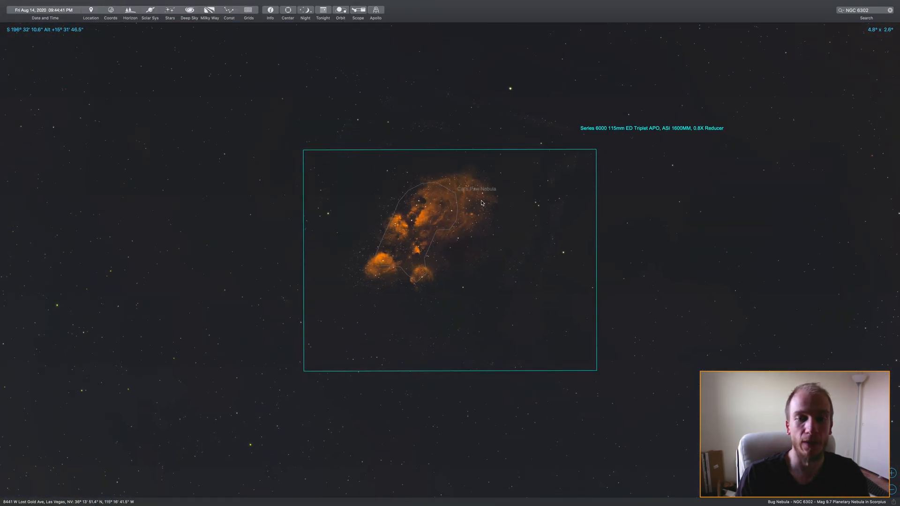
scroll("down", 3)
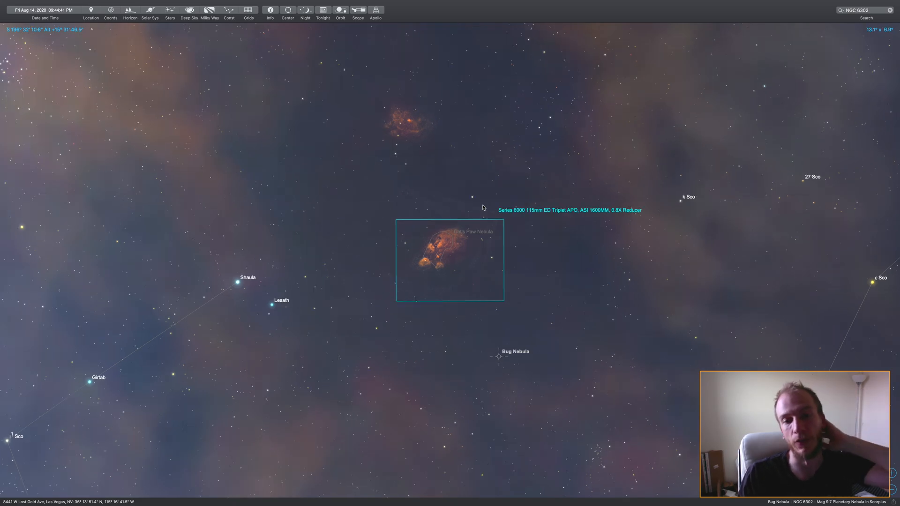
scroll("down", 3)
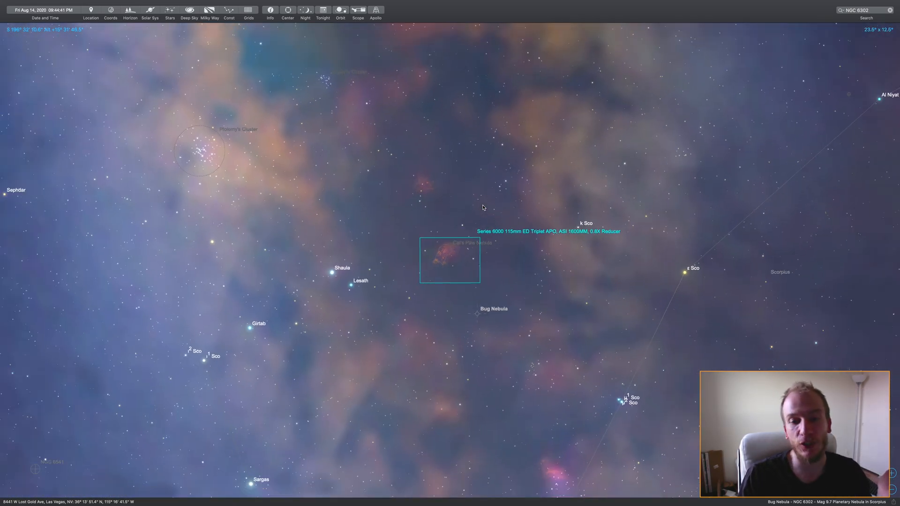
scroll("down", 3)
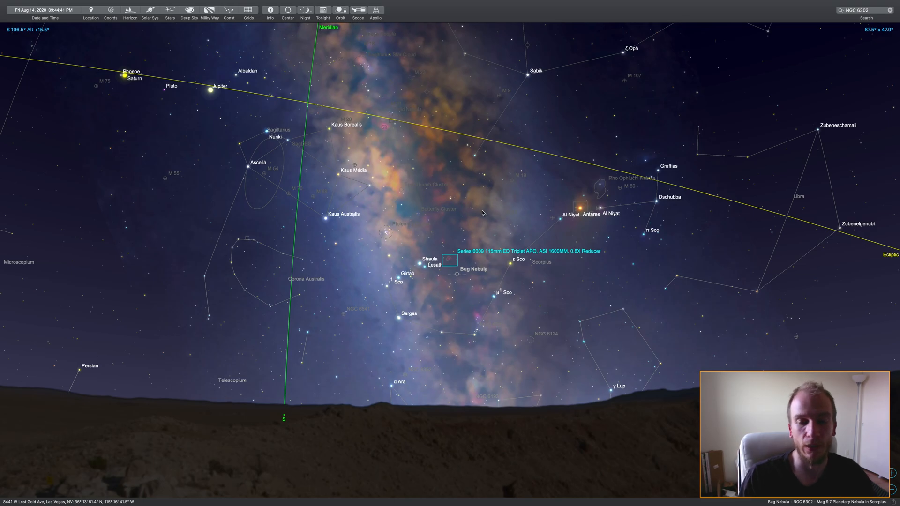
scroll("down", 3)
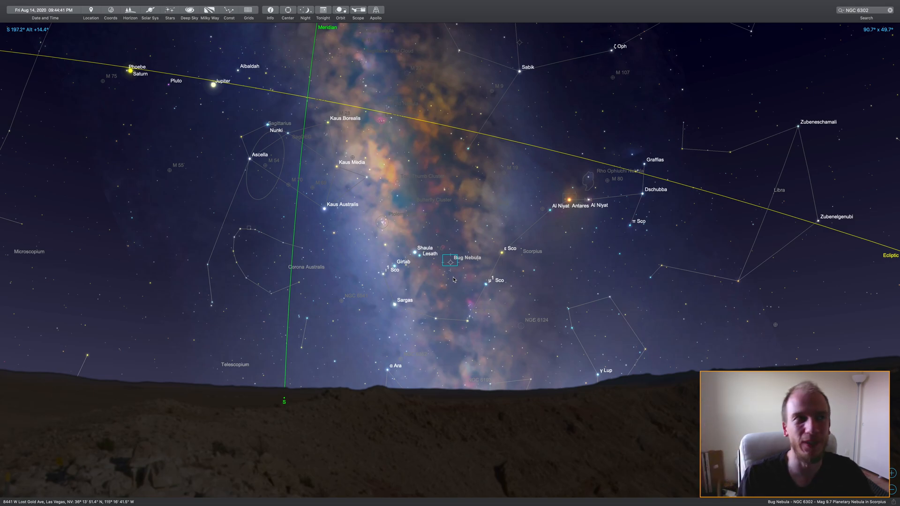
Step: Select the Bug Nebula and frame it at the centre of the telescope field rectangle
scroll("down", 3)
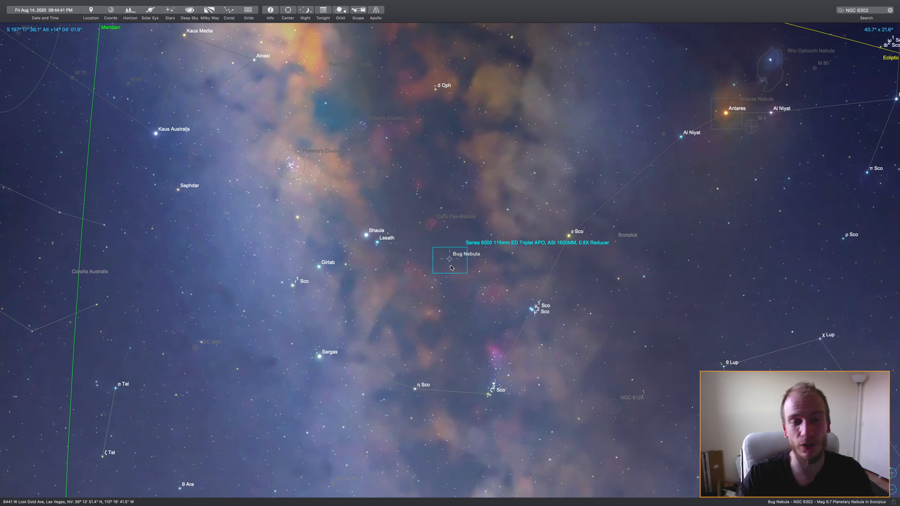
scroll("down", 3)
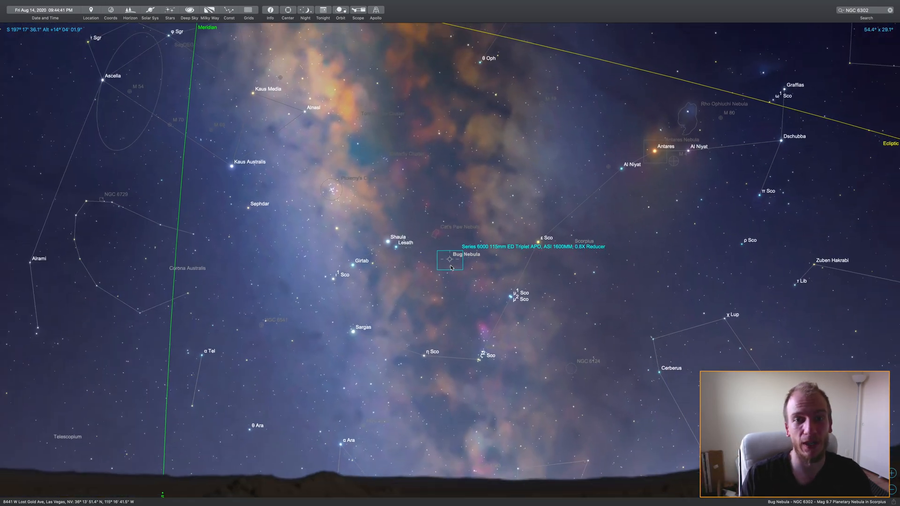
scroll("down", 3)
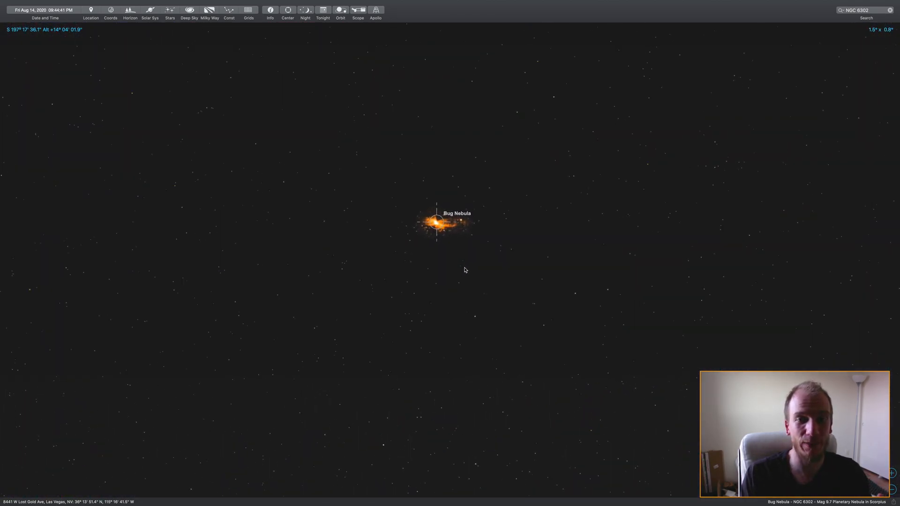
left_click(358, 9)
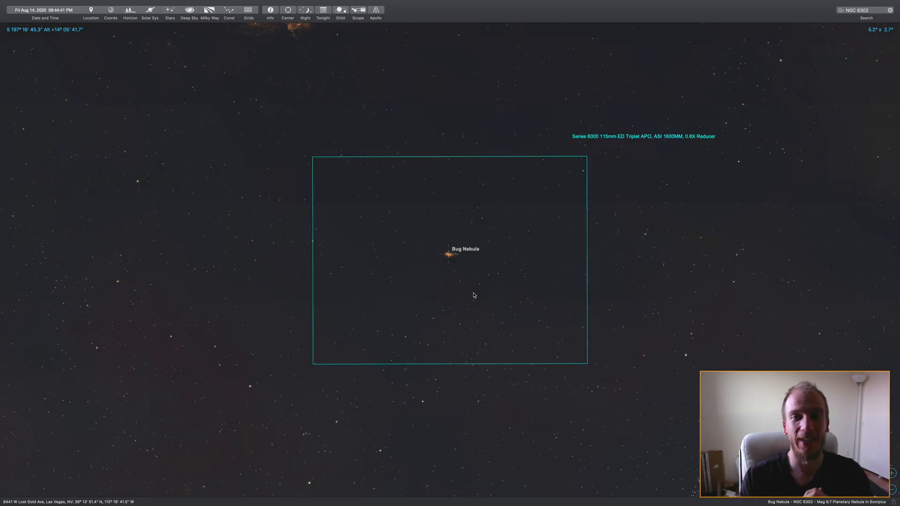
mouse_move(822, 57)
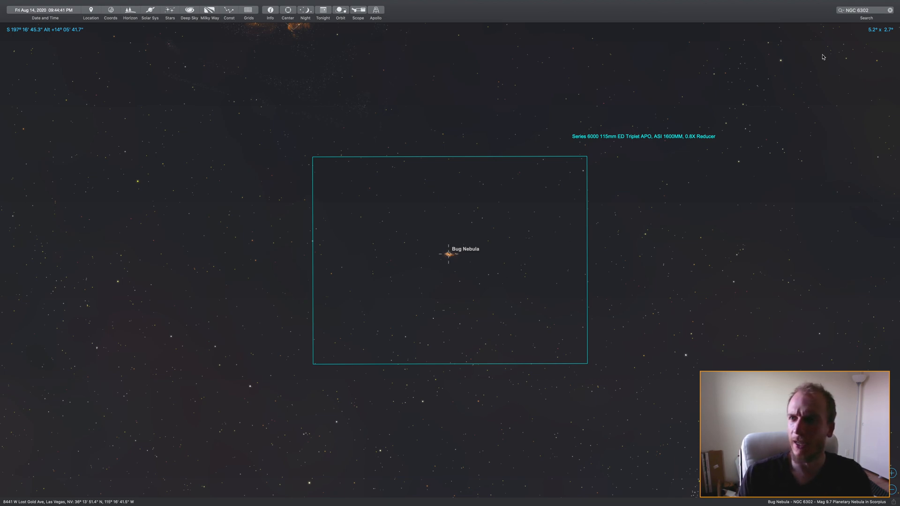
mouse_move(698, 172)
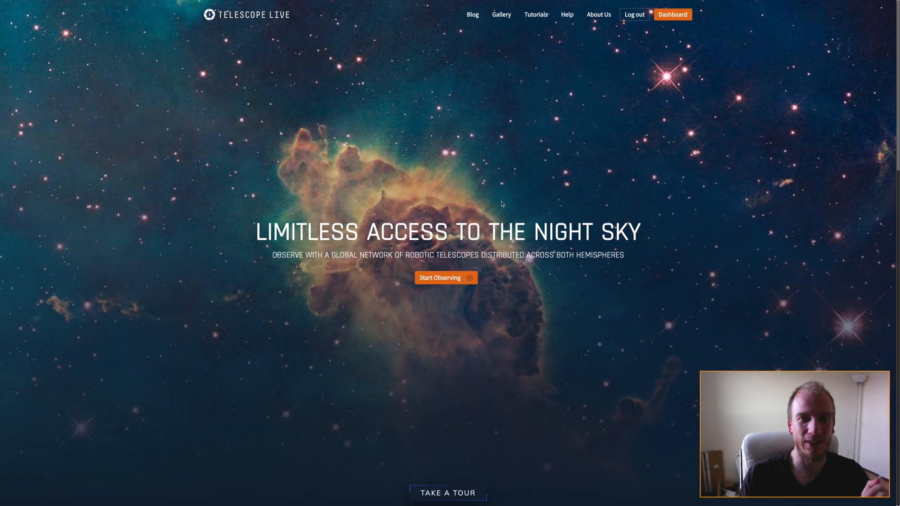
mouse_move(449, 284)
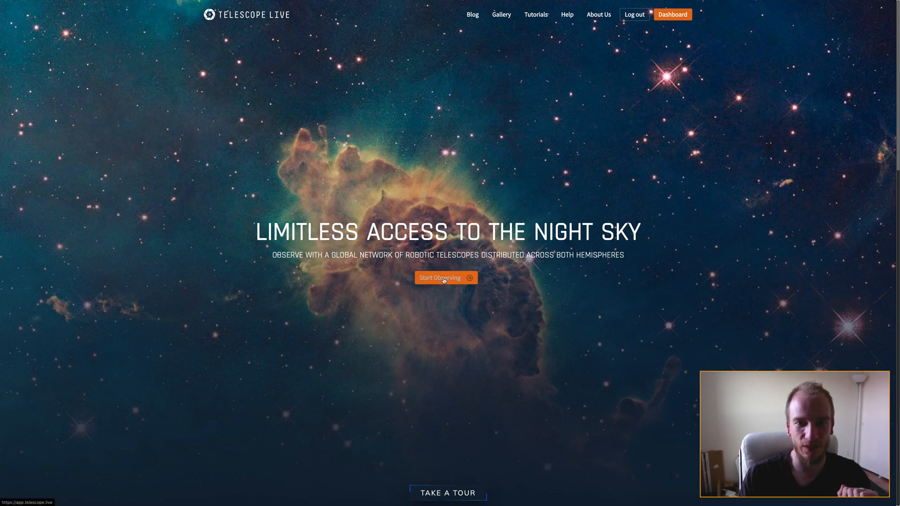
Step: Start a request for NGC 6302 and fill RA 17 13 44.339, Dec -37 06 10.95
left_click(445, 278)
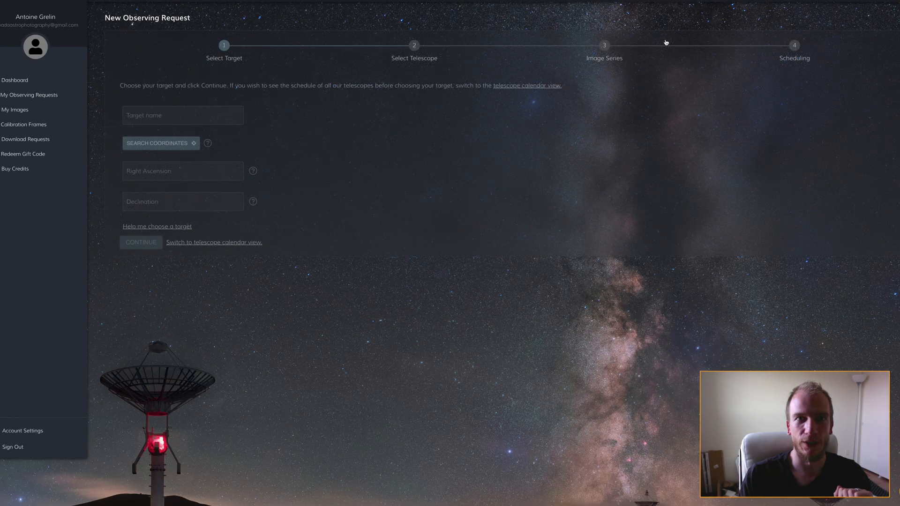
mouse_move(214, 25)
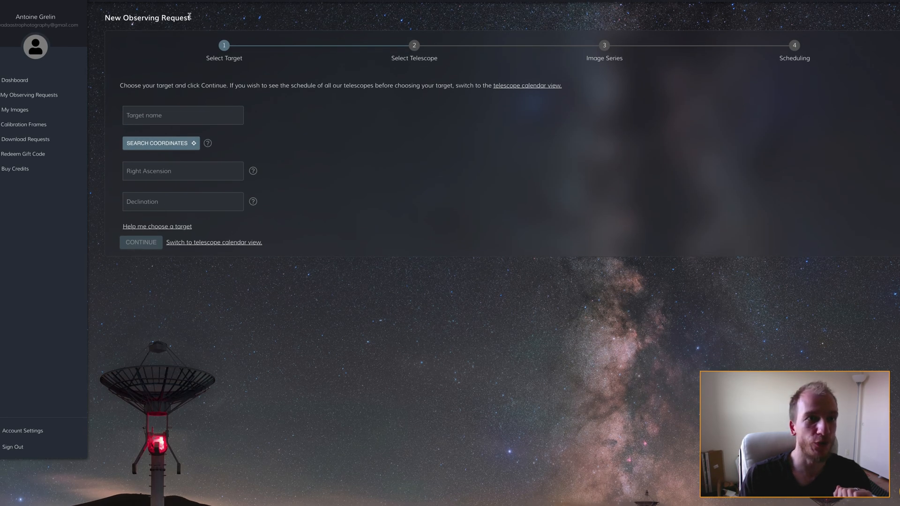
left_click(183, 115)
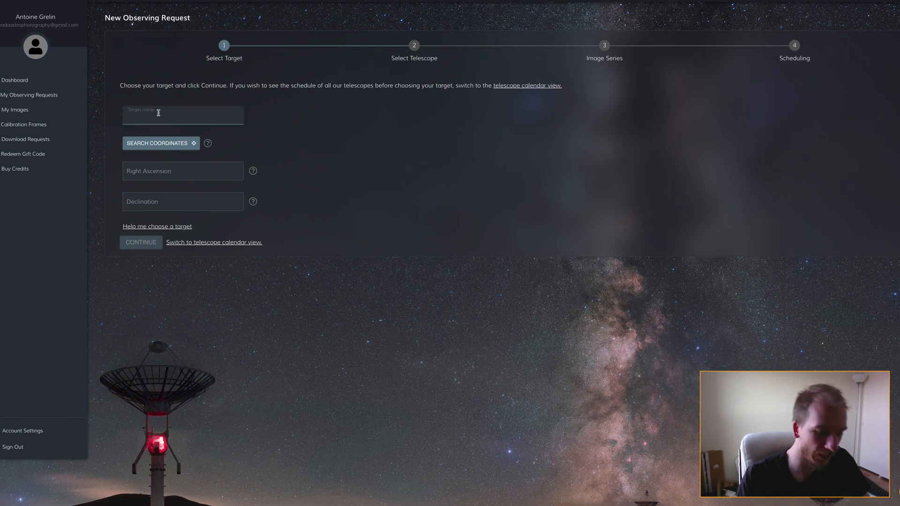
type("NGC 6")
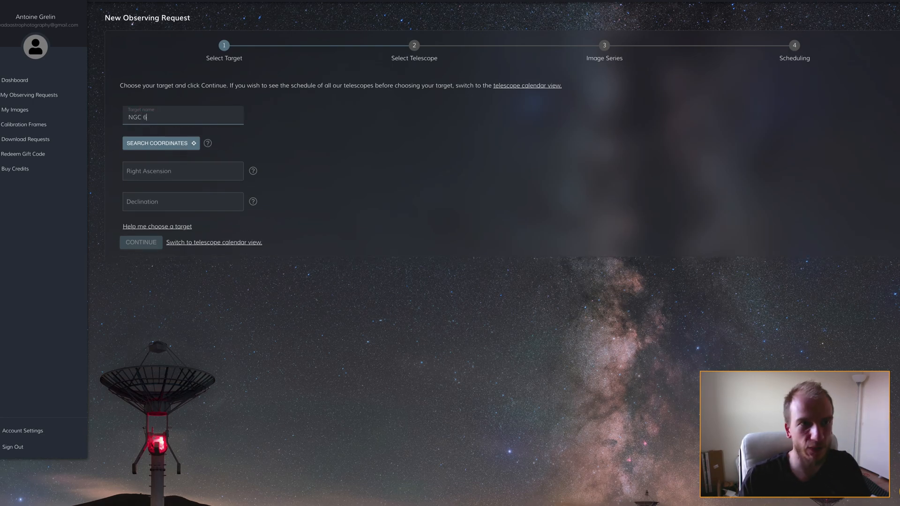
type("302")
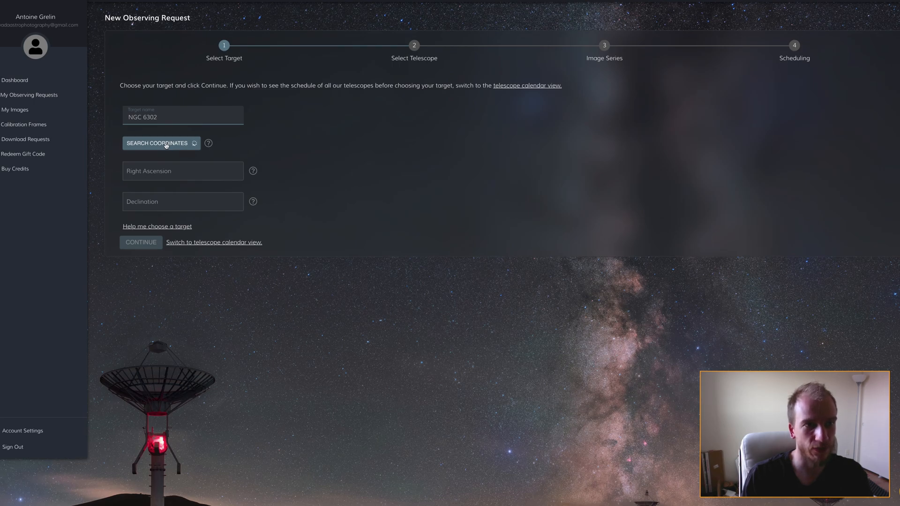
left_click(161, 143)
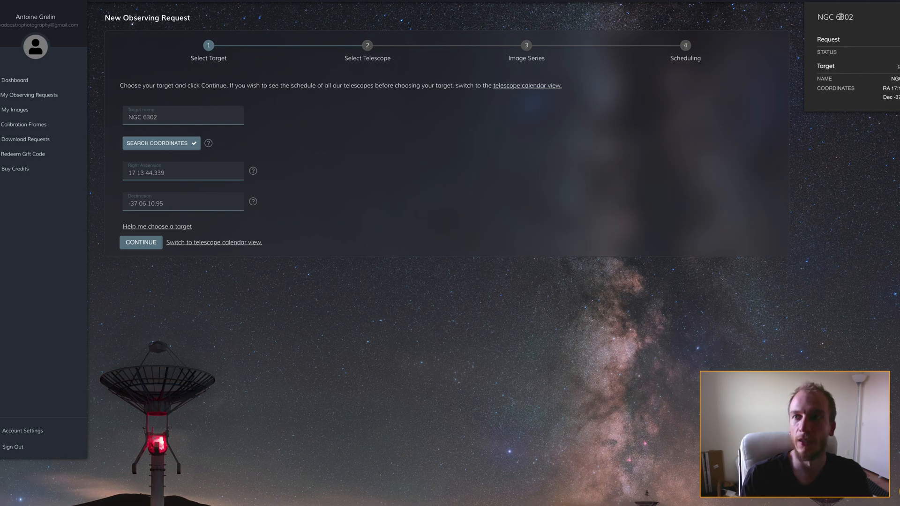
mouse_move(170, 218)
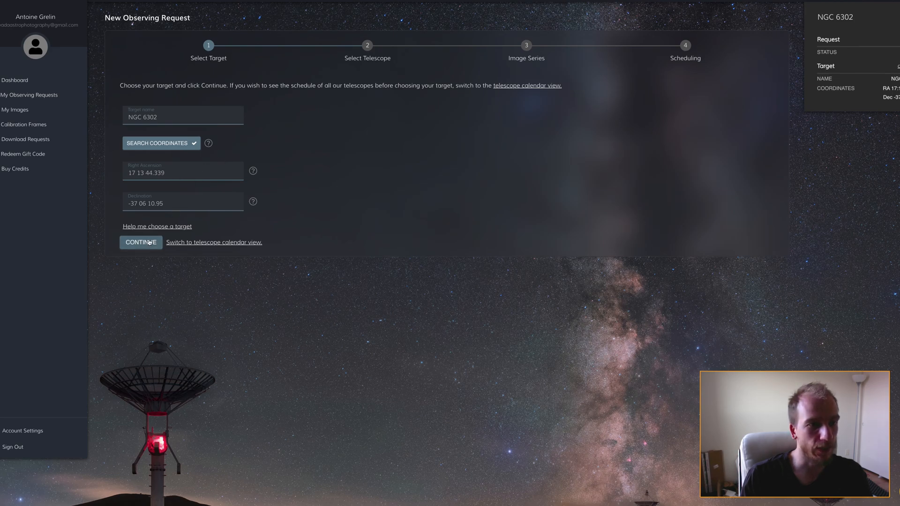
mouse_move(171, 246)
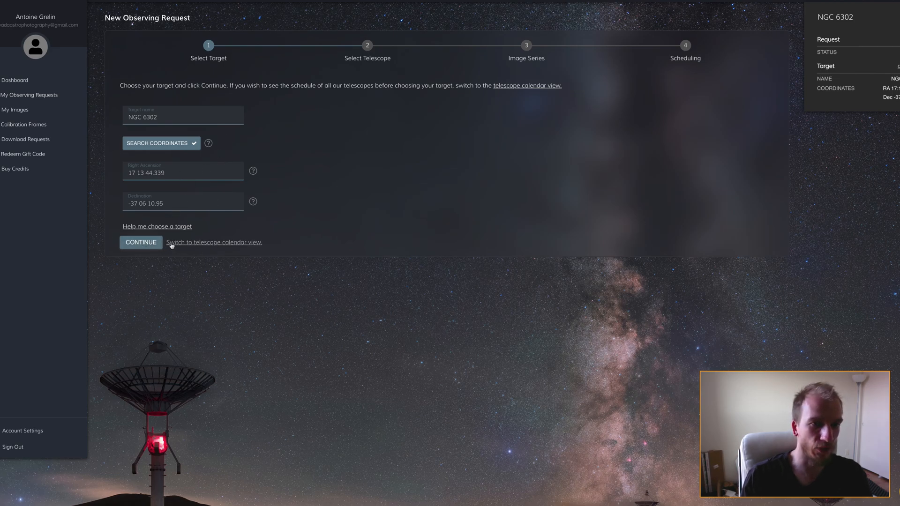
Step: Choose the 60 cm CHI-1 telescope at El Sauce, Chile, after reviewing its specifications
left_click(141, 242)
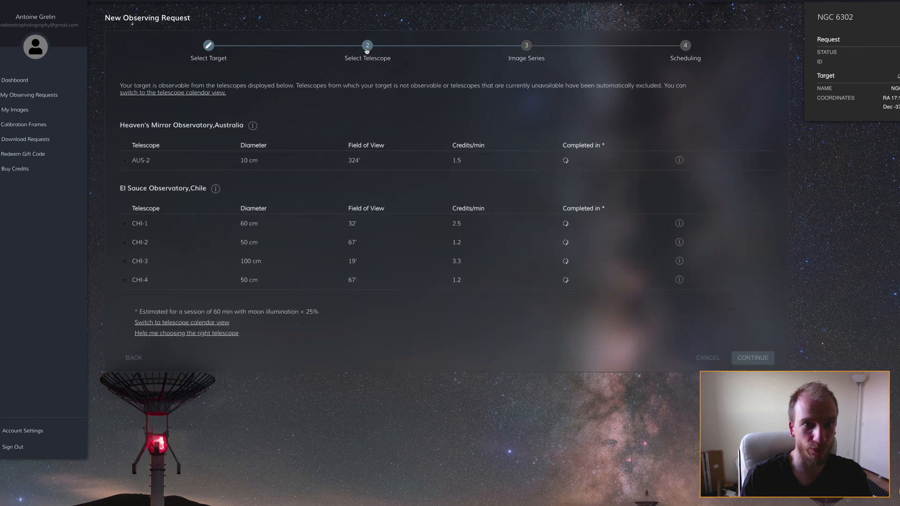
left_click(125, 223)
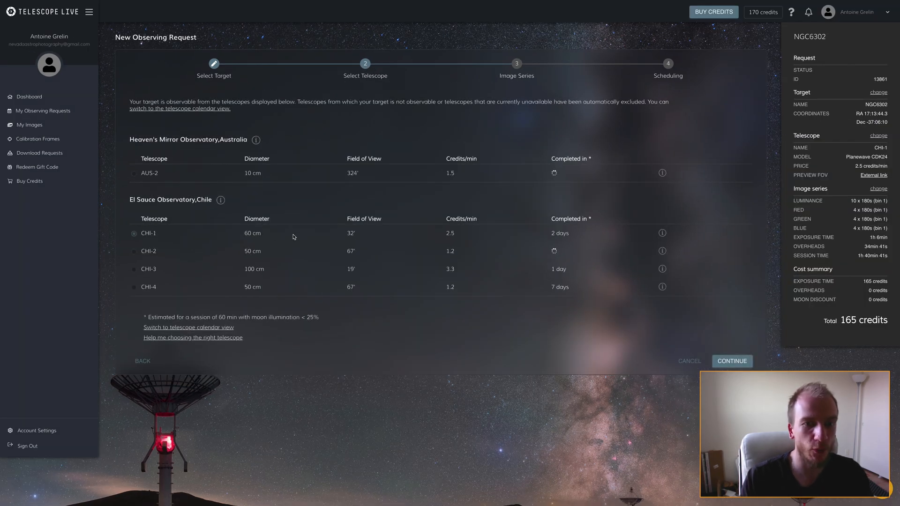
left_click(662, 233)
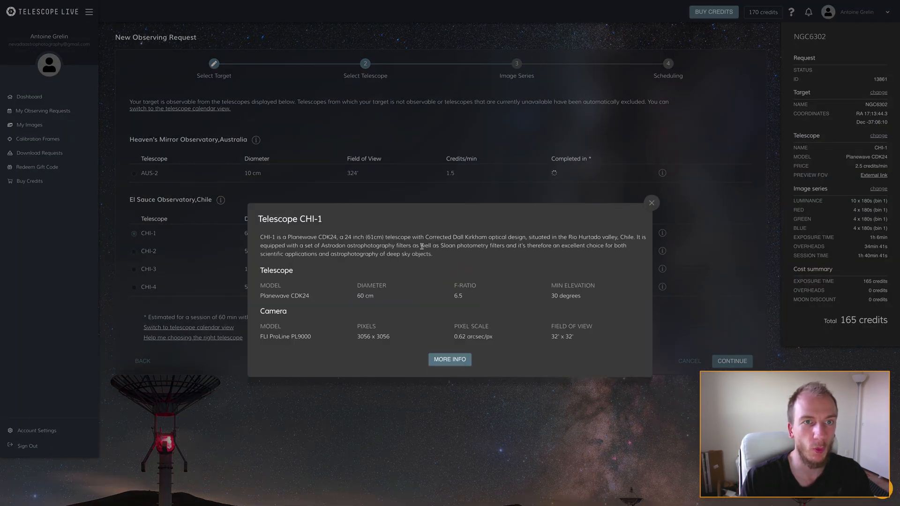
left_click(449, 360)
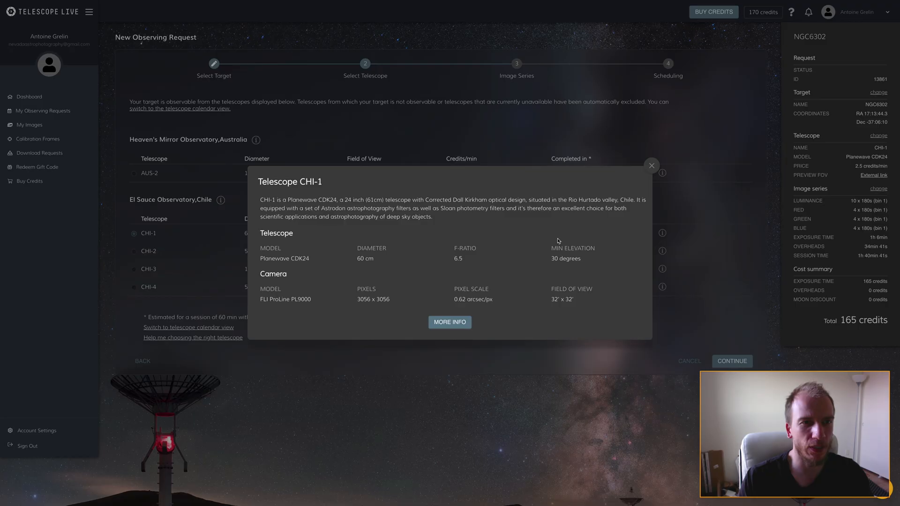
left_click(651, 166)
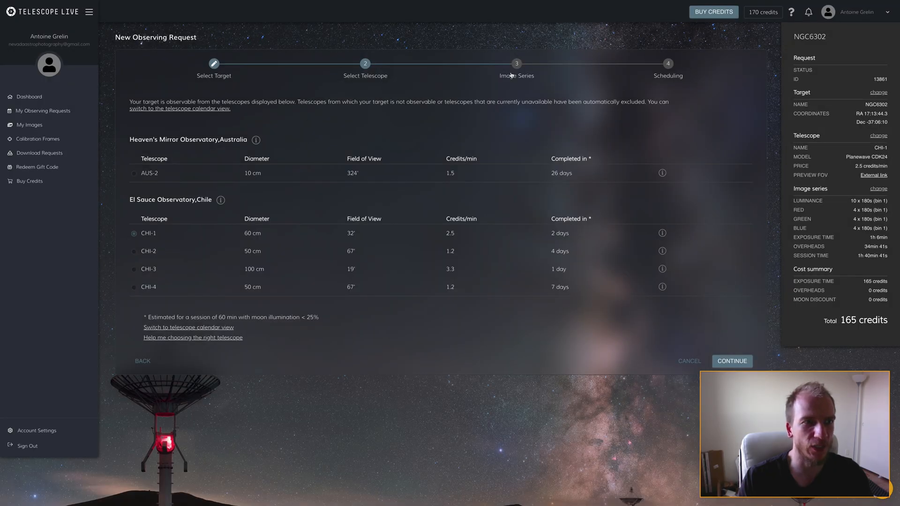
Step: Build the image series: 10 luminance and 4 red, green, blue exposures at 180 s, bin 1
left_click(732, 361)
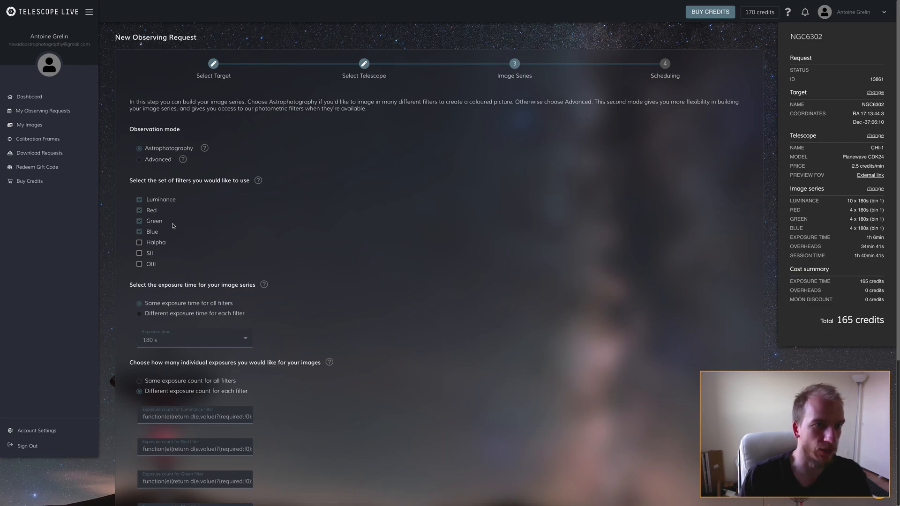
scroll("down", 3)
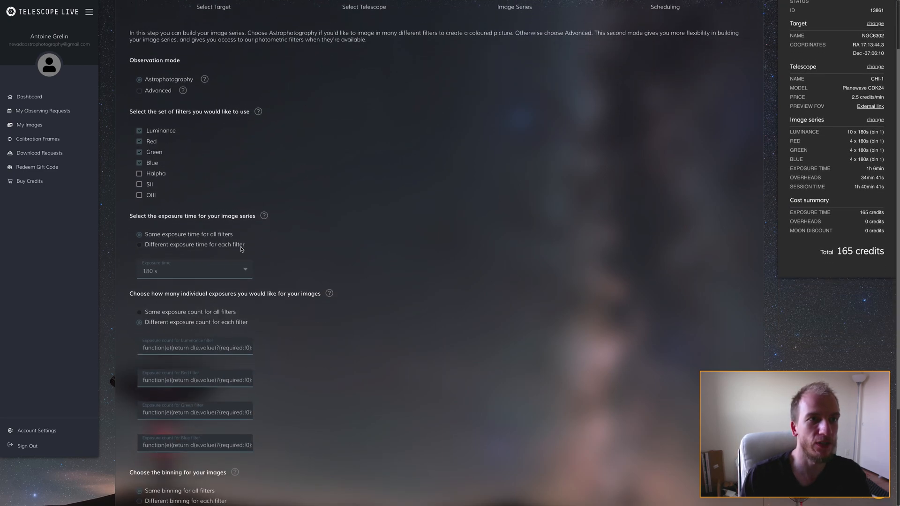
scroll("down", 3)
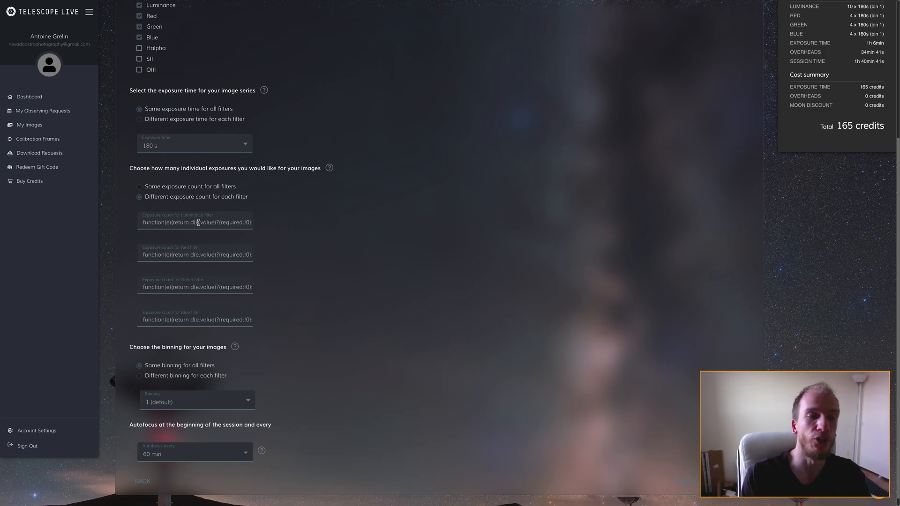
double_click(209, 222)
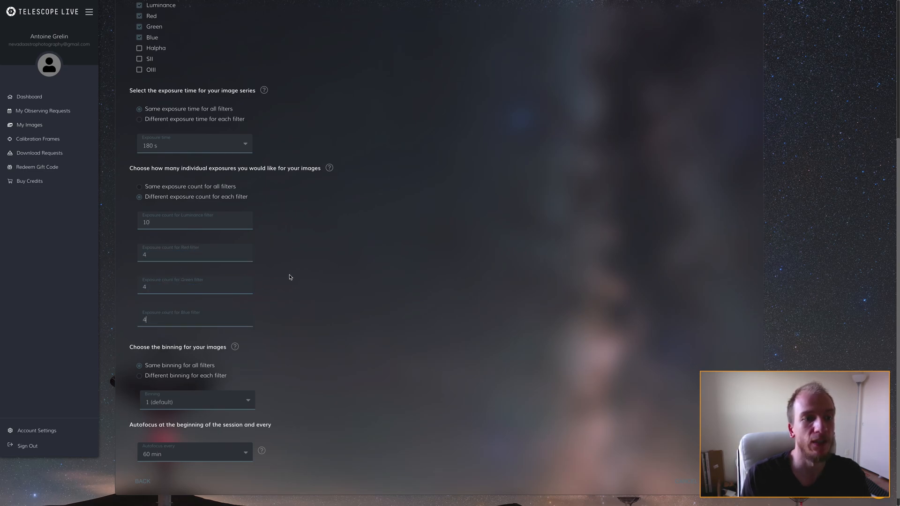
scroll("up", 3)
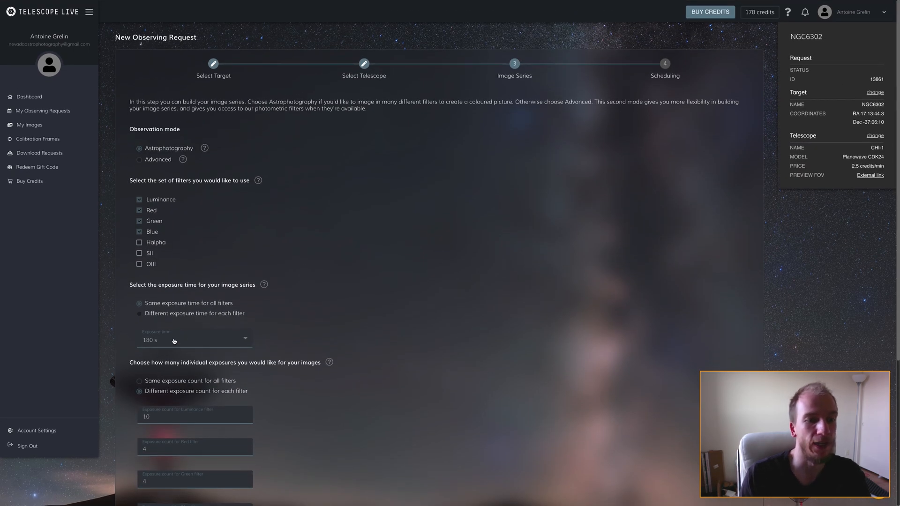
mouse_move(328, 268)
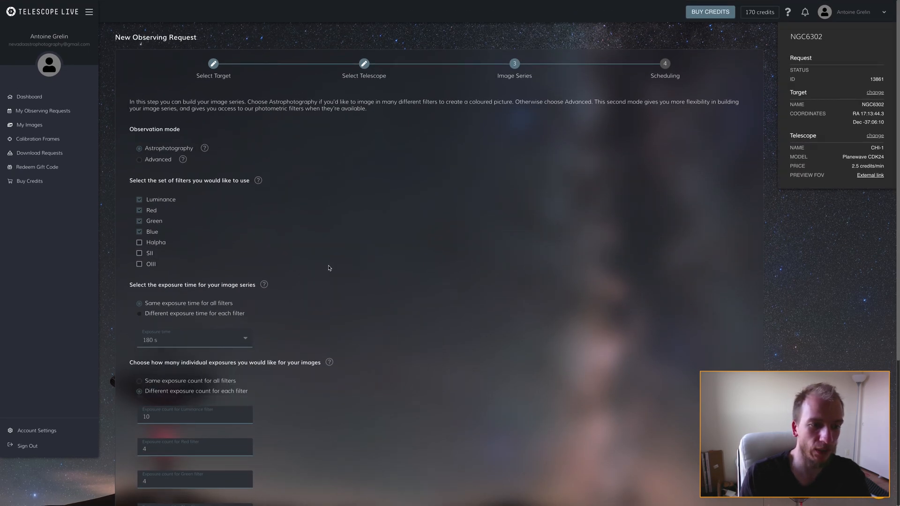
scroll("up", 3)
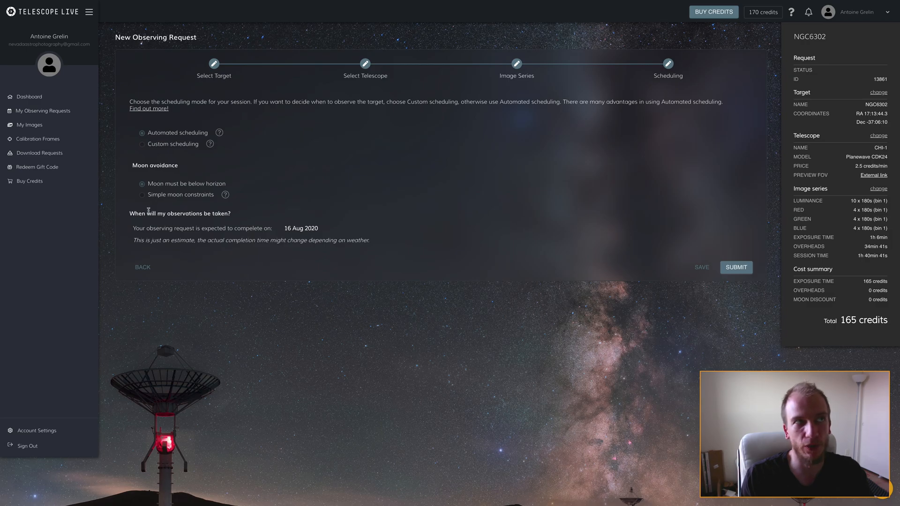
mouse_move(342, 235)
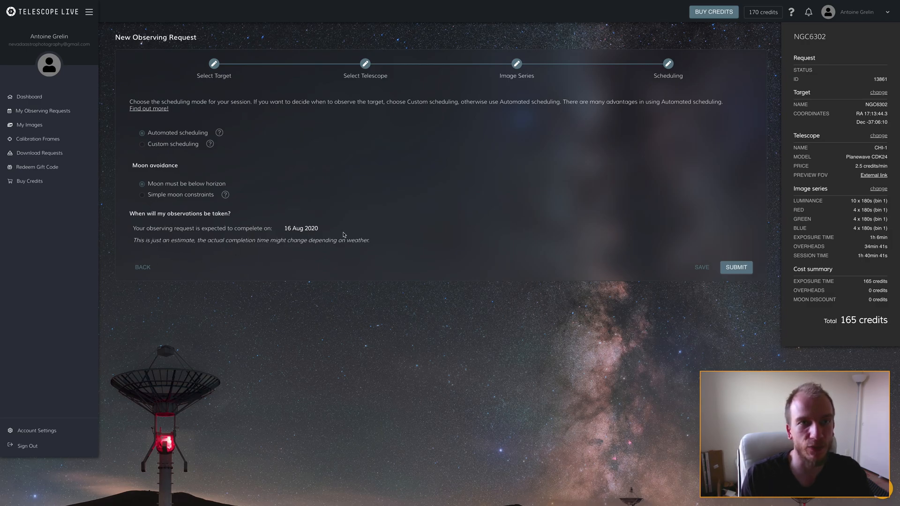
mouse_move(790, 255)
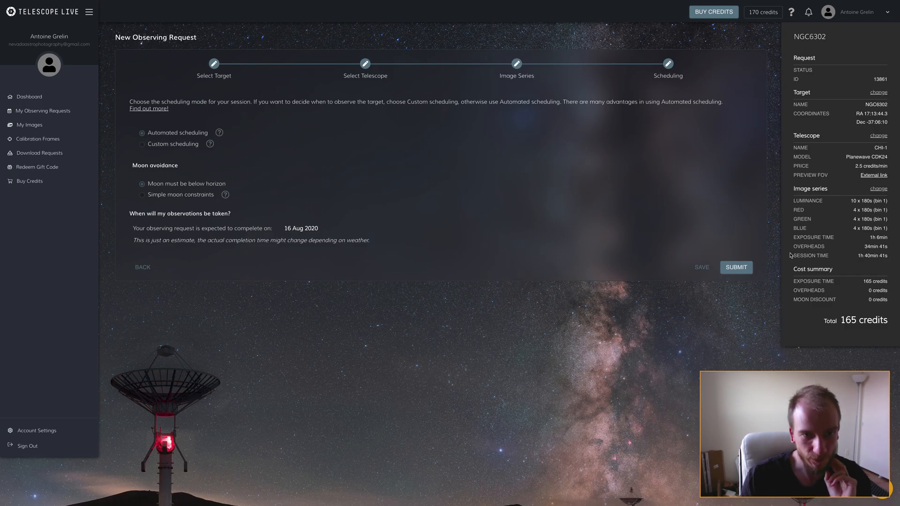
Step: Submit the NGC6302 request and confirm the 165-credit charge
left_click(736, 266)
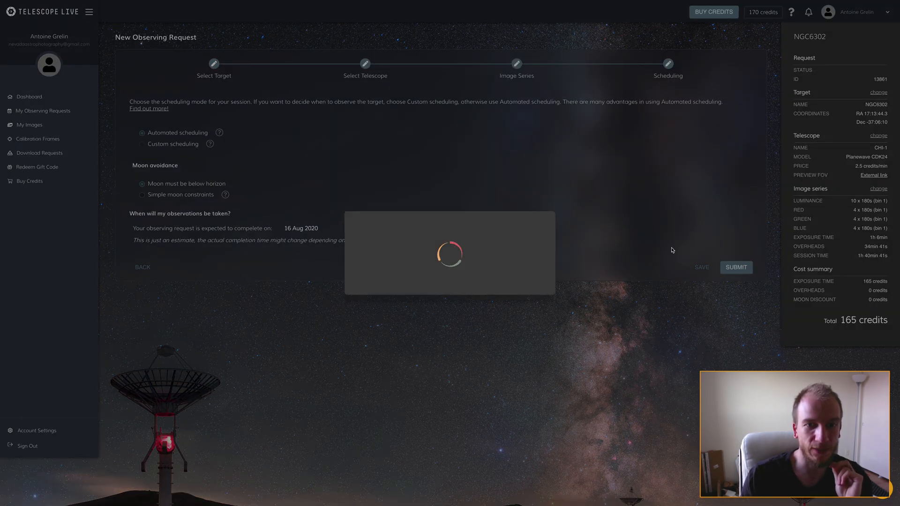
left_click(736, 267)
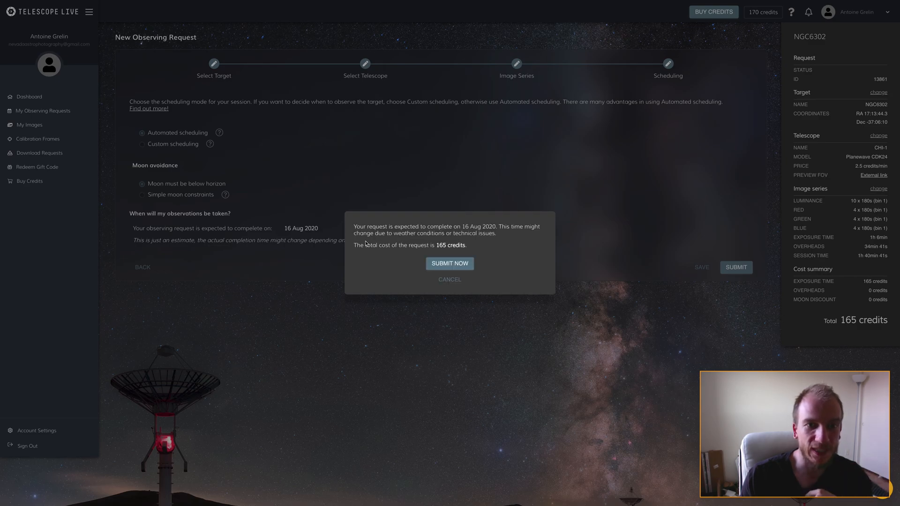
mouse_move(378, 236)
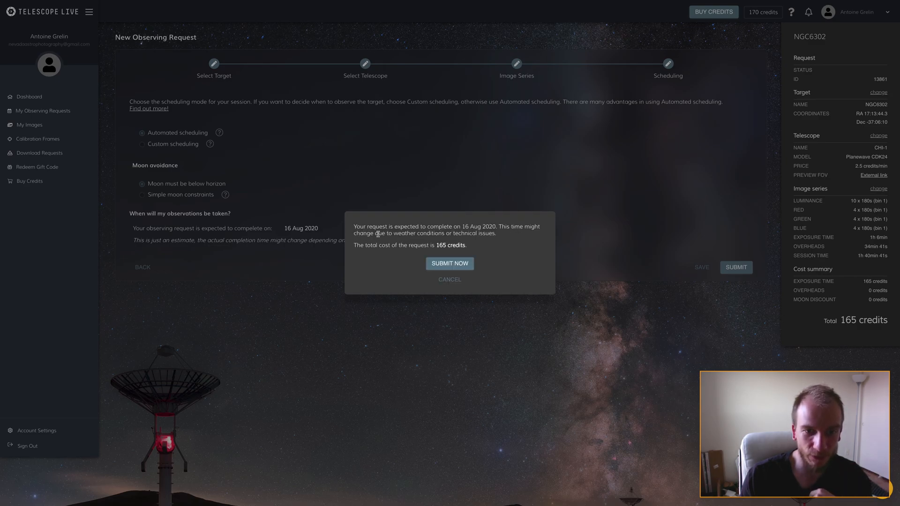
left_click(449, 263)
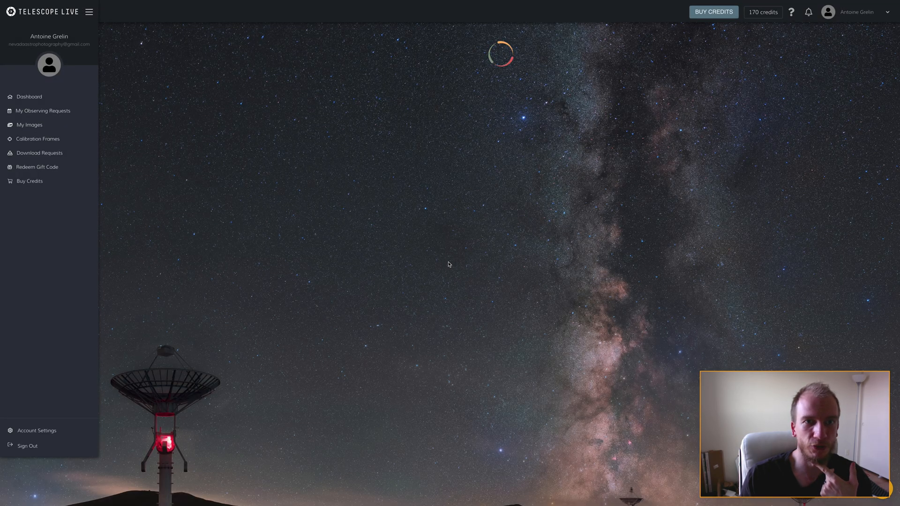
Step: Check the NGC6302 request's Pending status on CHI-1 in My Observing Requests
left_click(42, 111)
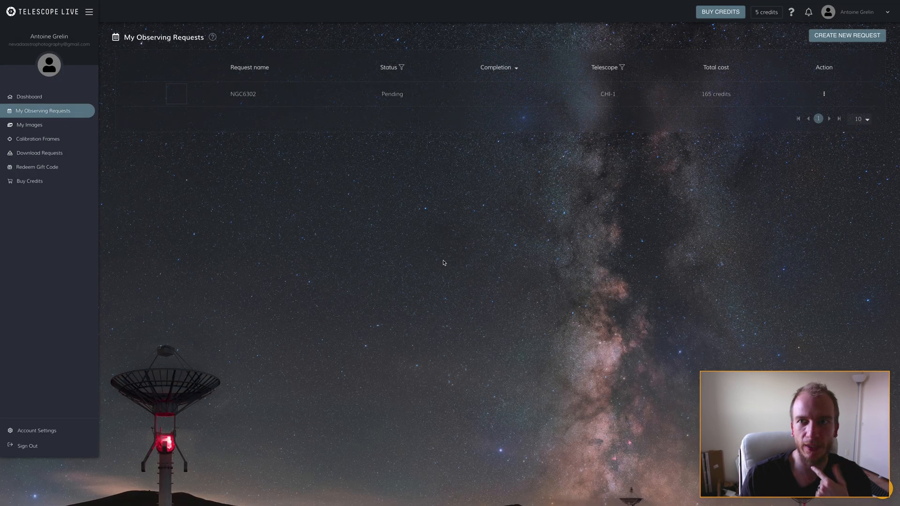
mouse_move(824, 94)
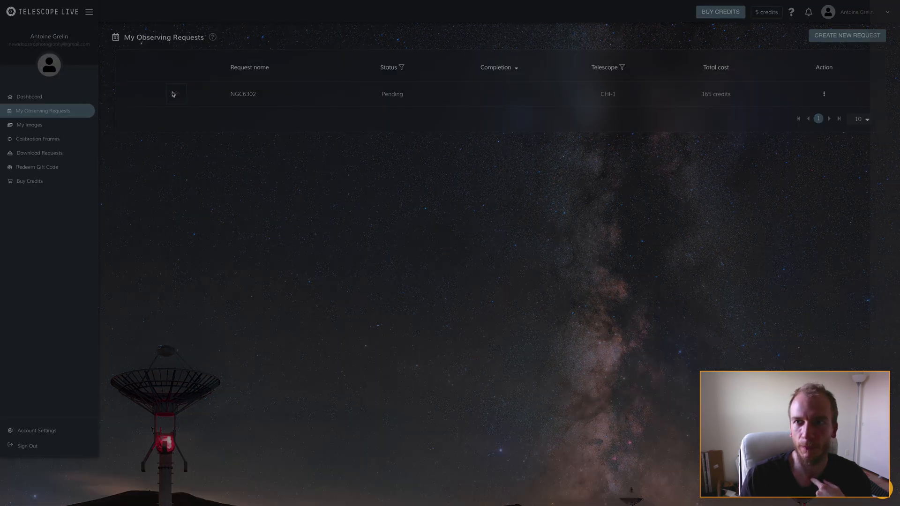
left_click(823, 94)
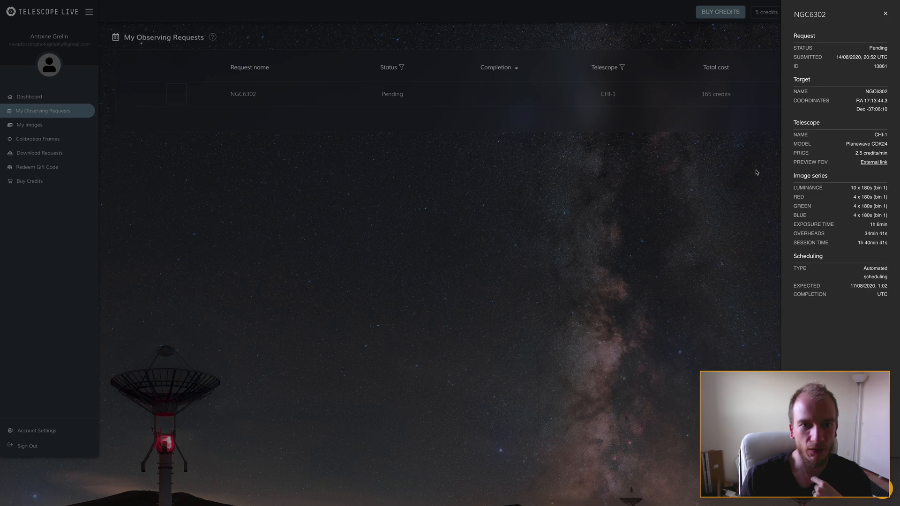
mouse_move(877, 289)
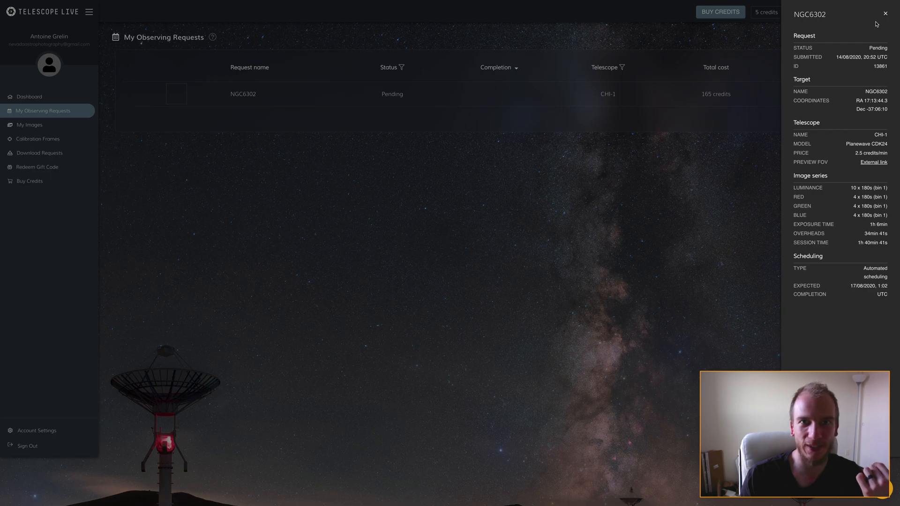
mouse_move(859, 64)
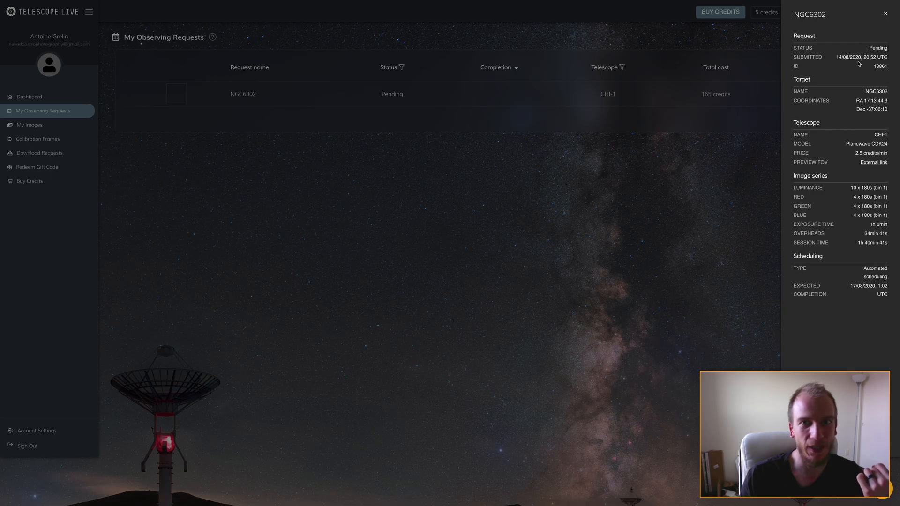
left_click(886, 13)
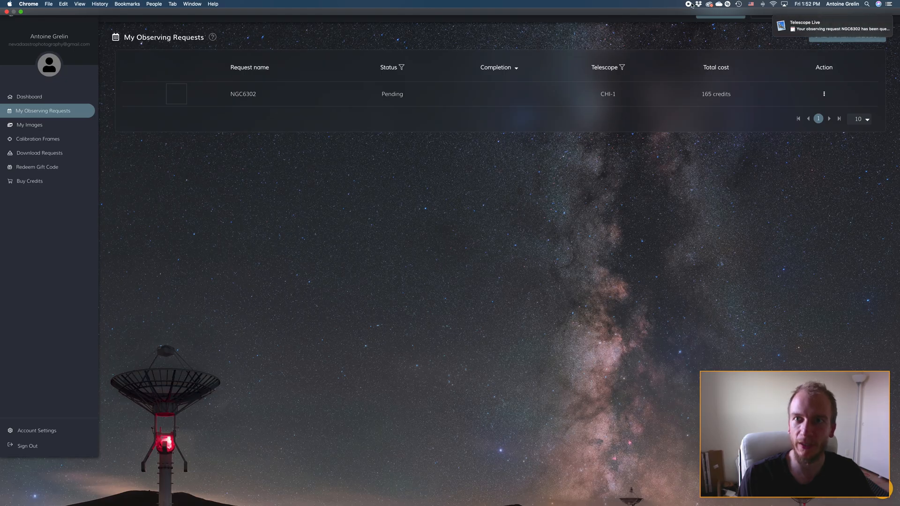
left_click(829, 26)
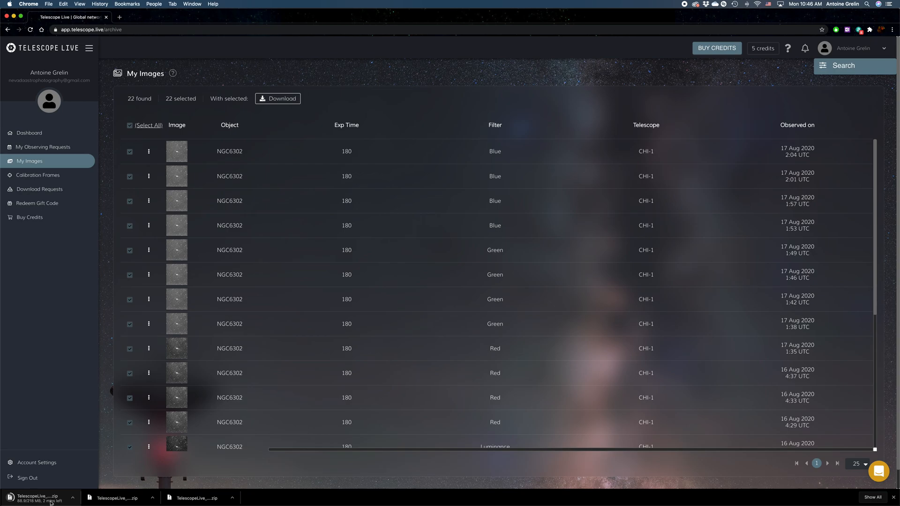
mouse_move(500, 260)
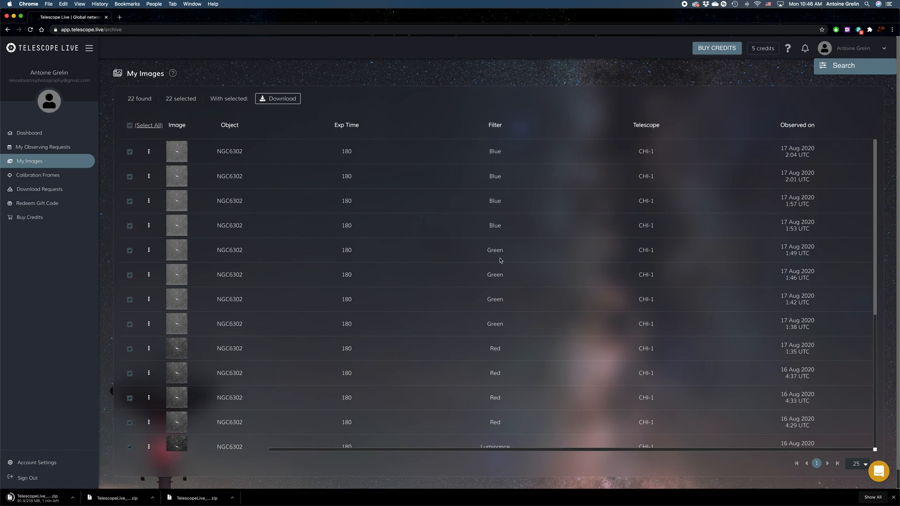
Step: Scroll through the 22 NGC6302 frames in My Images while their zip downloads run
scroll("down", 3)
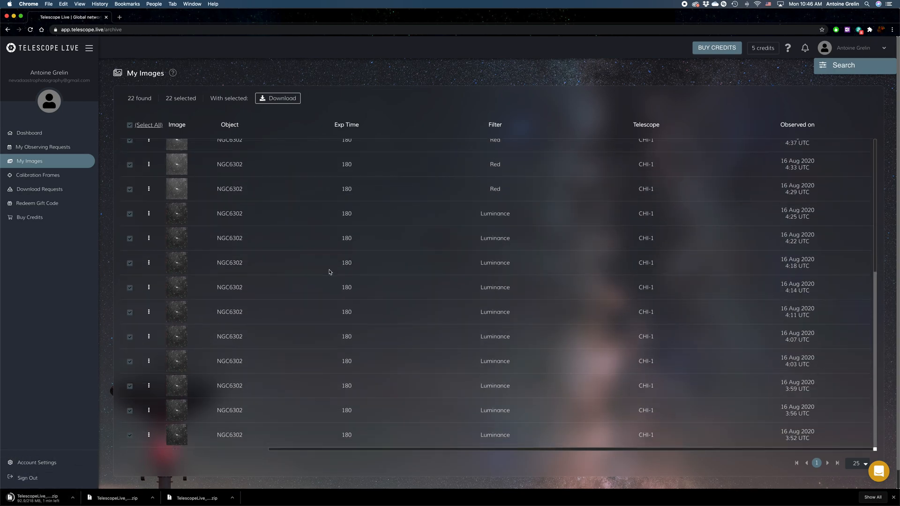
scroll("up", 3)
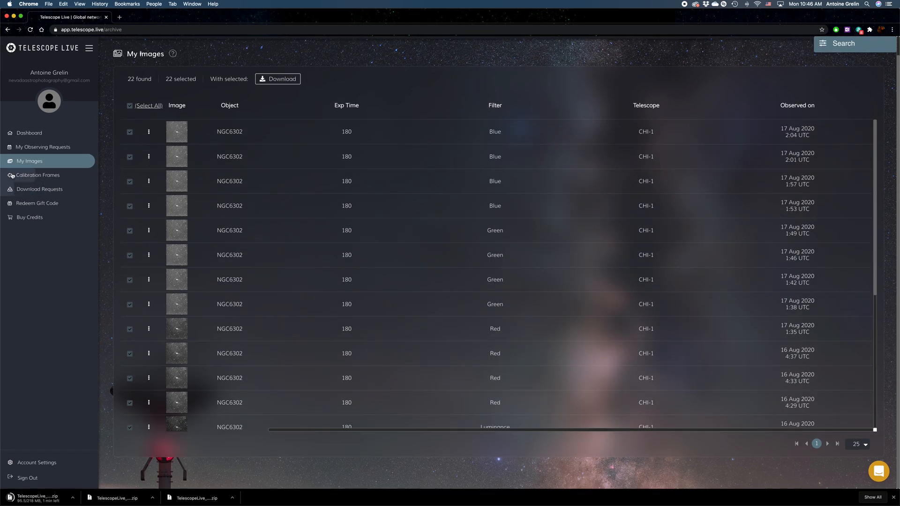
left_click(38, 175)
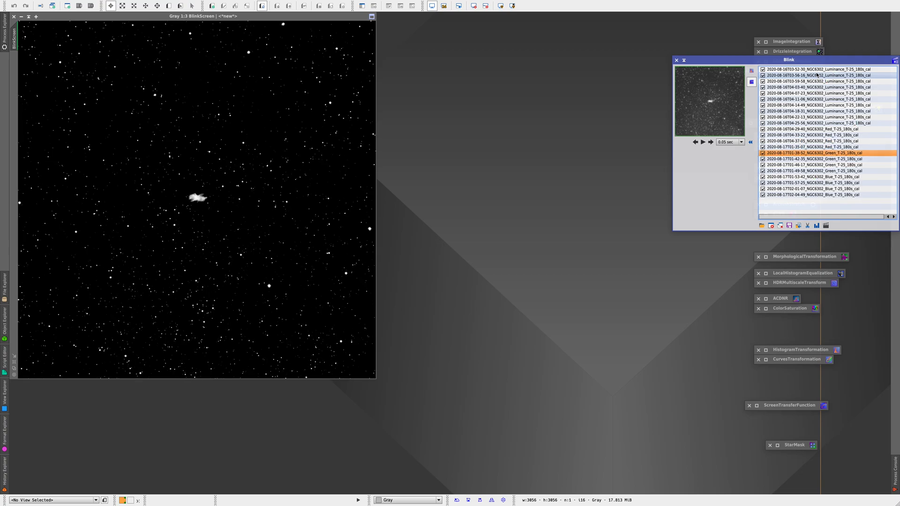
Step: Blink through the Blue and Red NGC6302 frames, then close the Blink review
left_click(809, 194)
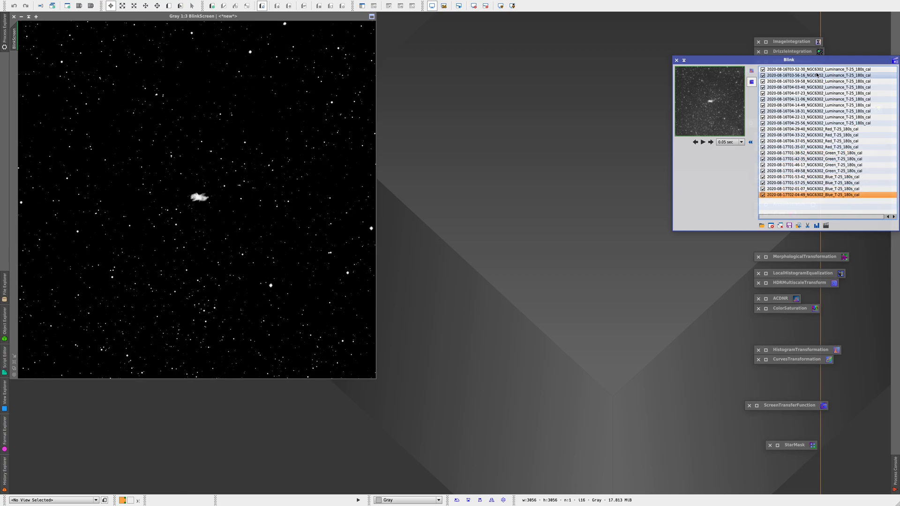
left_click(809, 93)
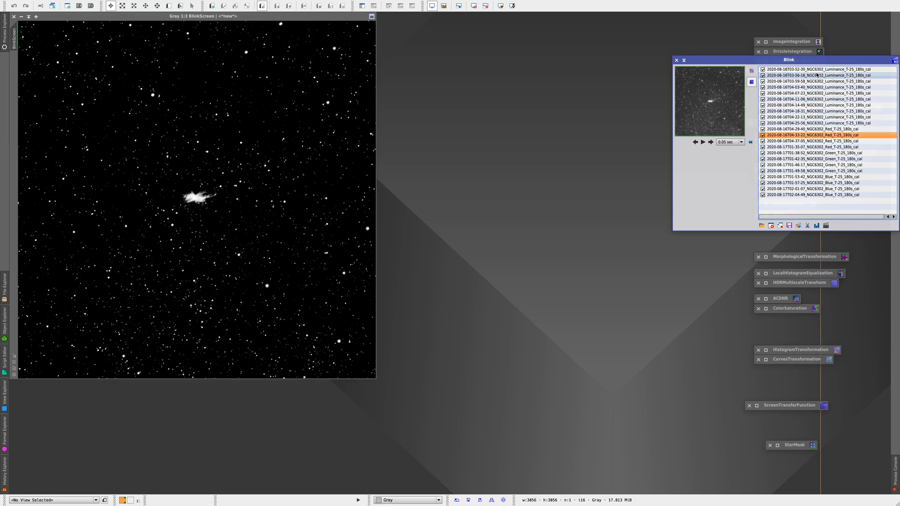
left_click(809, 171)
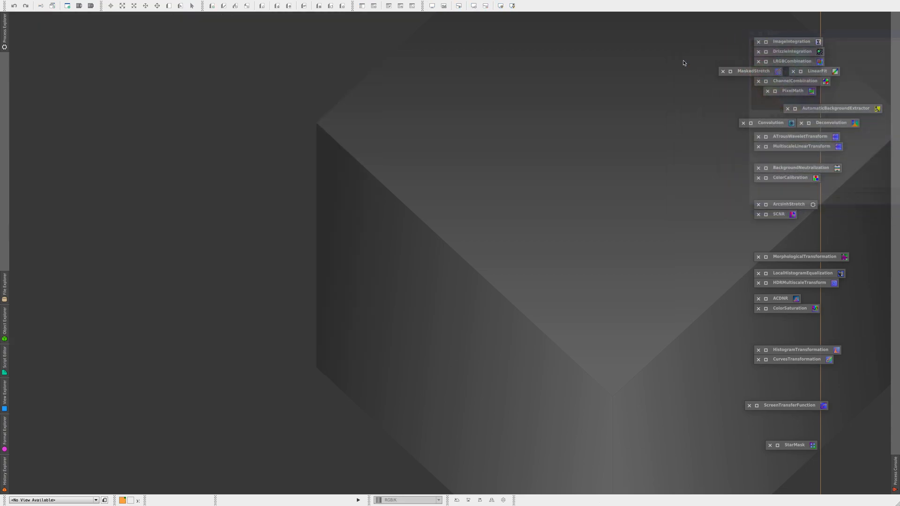
Step: Integrate ten Luminance frames with Winsorized Sigma Clipping and pick frames from the Processed folder
left_click(686, 84)
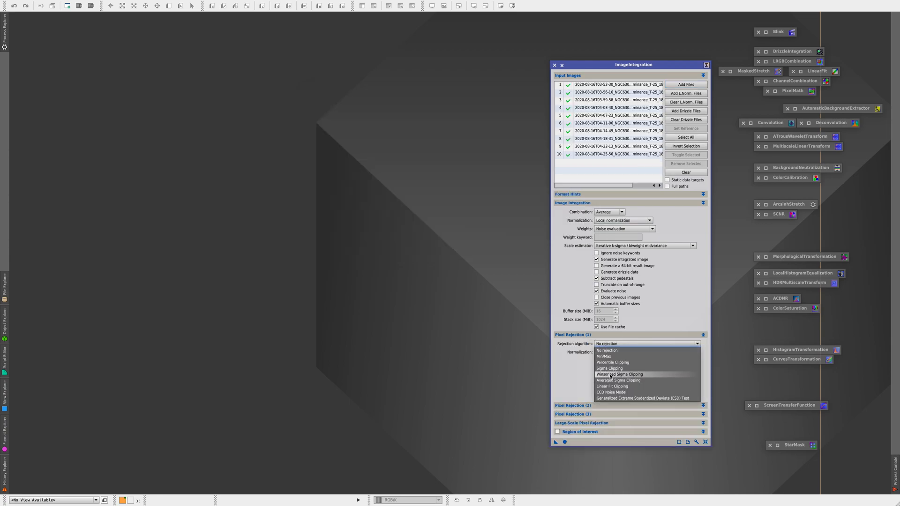
left_click(619, 374)
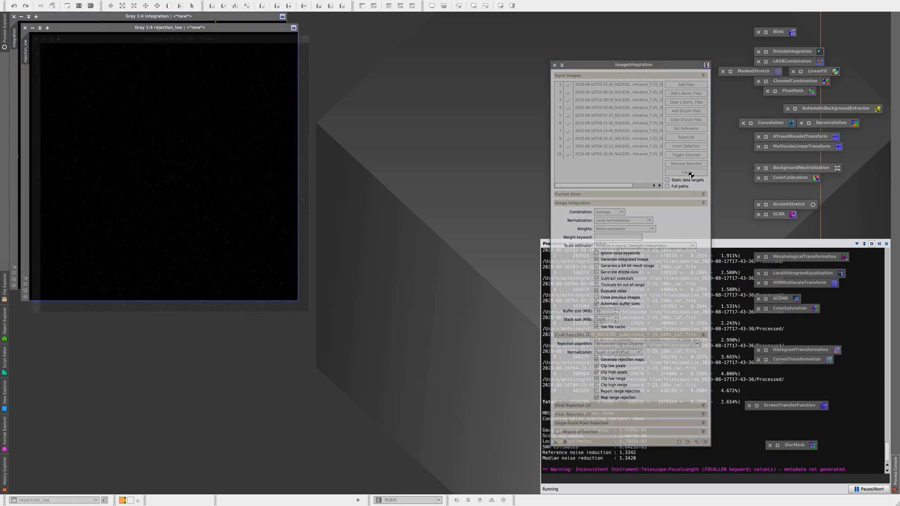
left_click(685, 84)
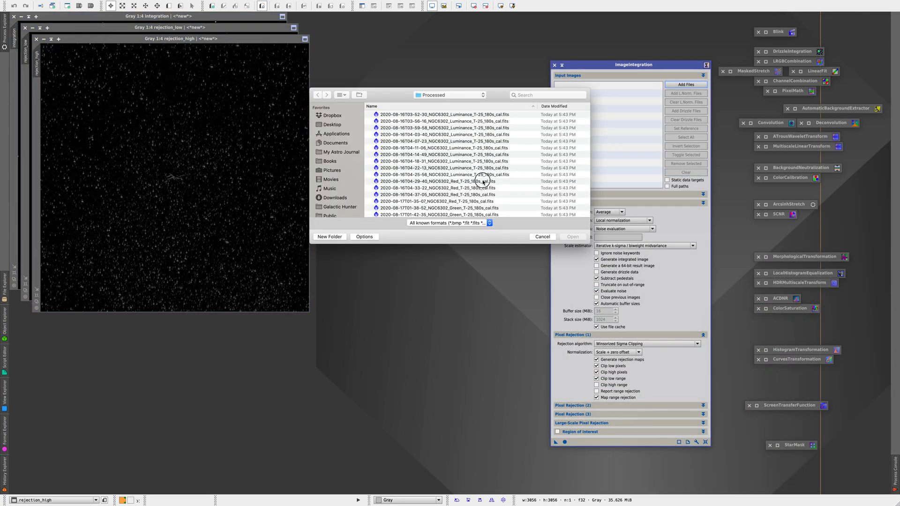
left_click(572, 236)
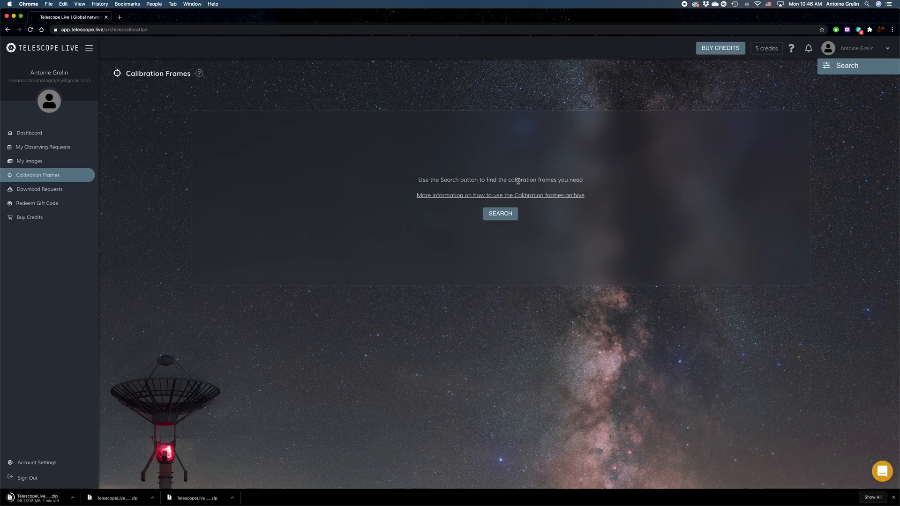
Step: Search the calibration archive for CHI-1 master flats and darks, LRGB filters, binning 1, without a date filter
left_click(859, 66)
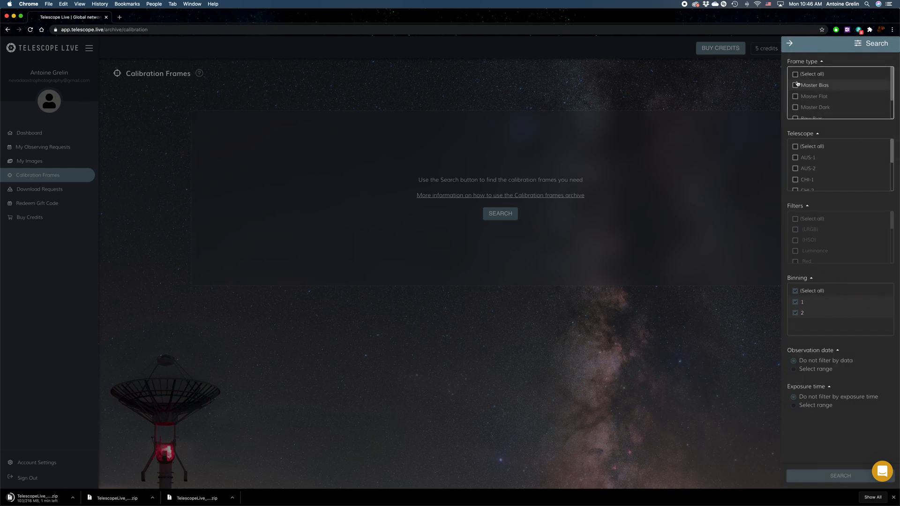
left_click(796, 107)
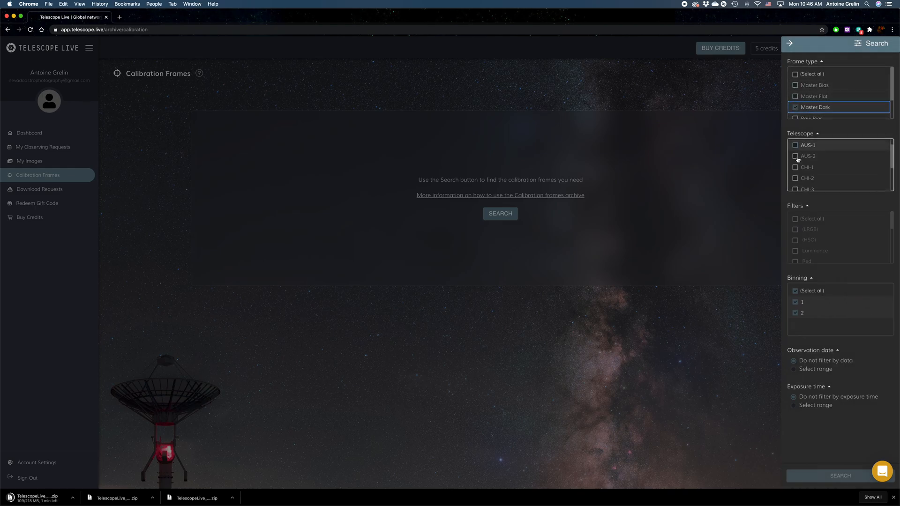
left_click(795, 167)
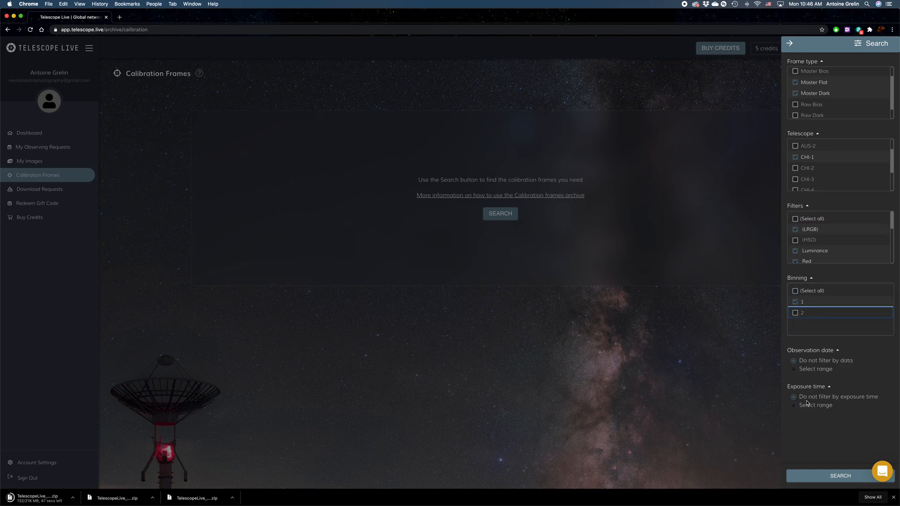
left_click(794, 369)
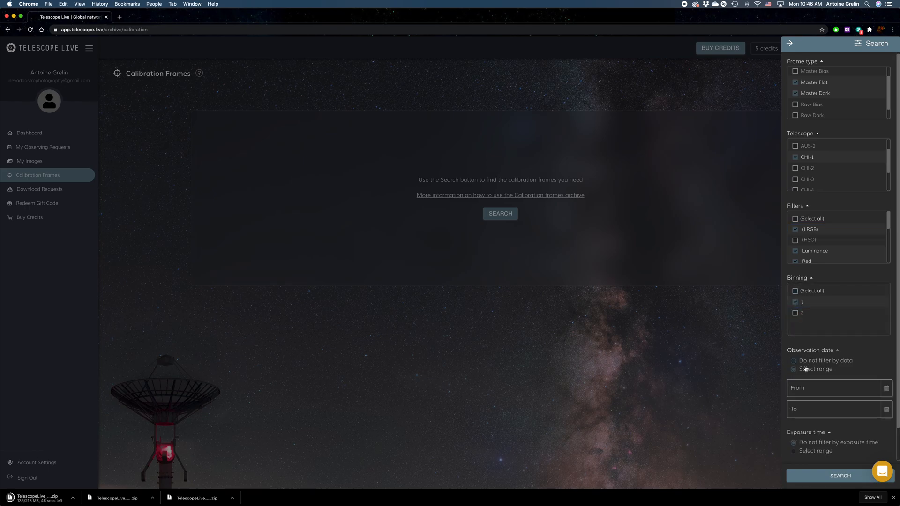
left_click(794, 361)
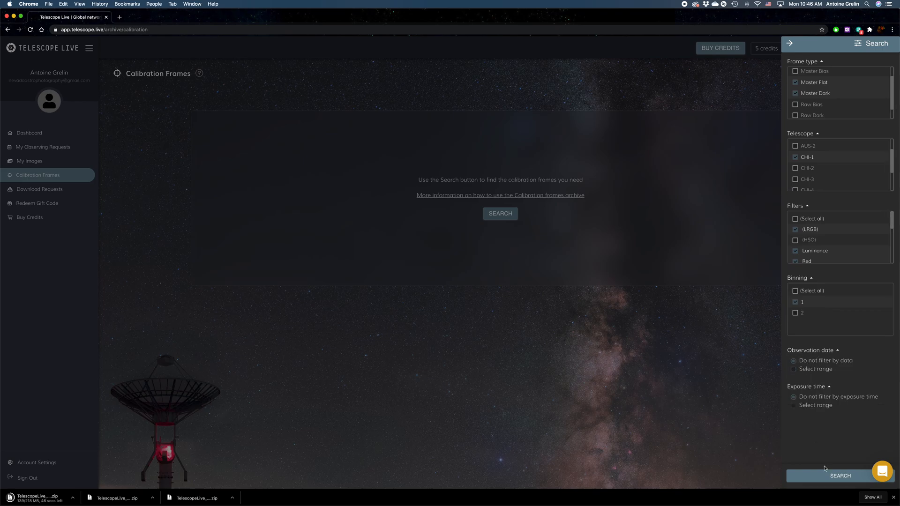
left_click(840, 476)
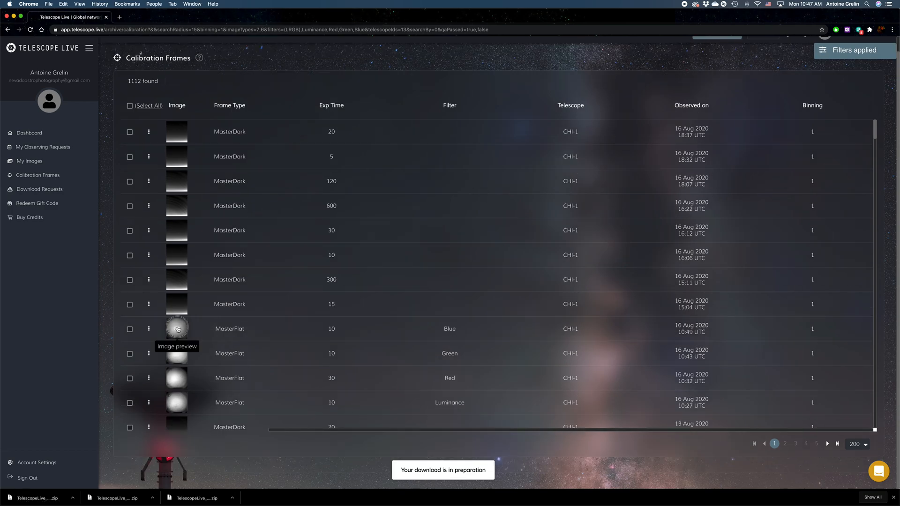
Step: Preview the Blue CHI-1 master flat from 16 Aug 2020 to inspect its dust rings
left_click(177, 328)
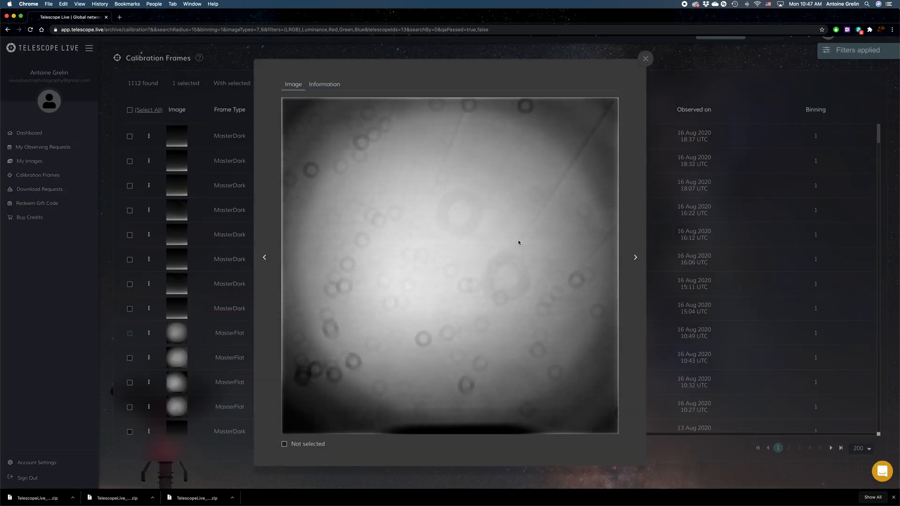
mouse_move(554, 132)
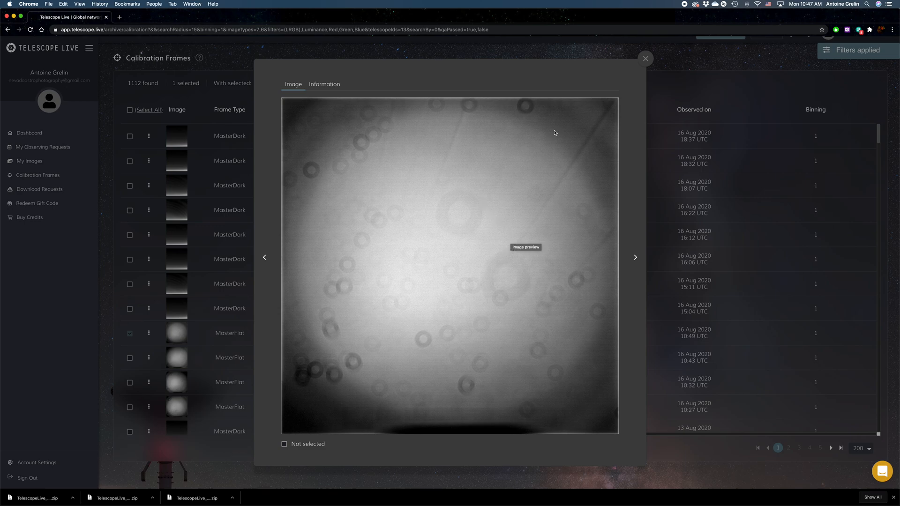